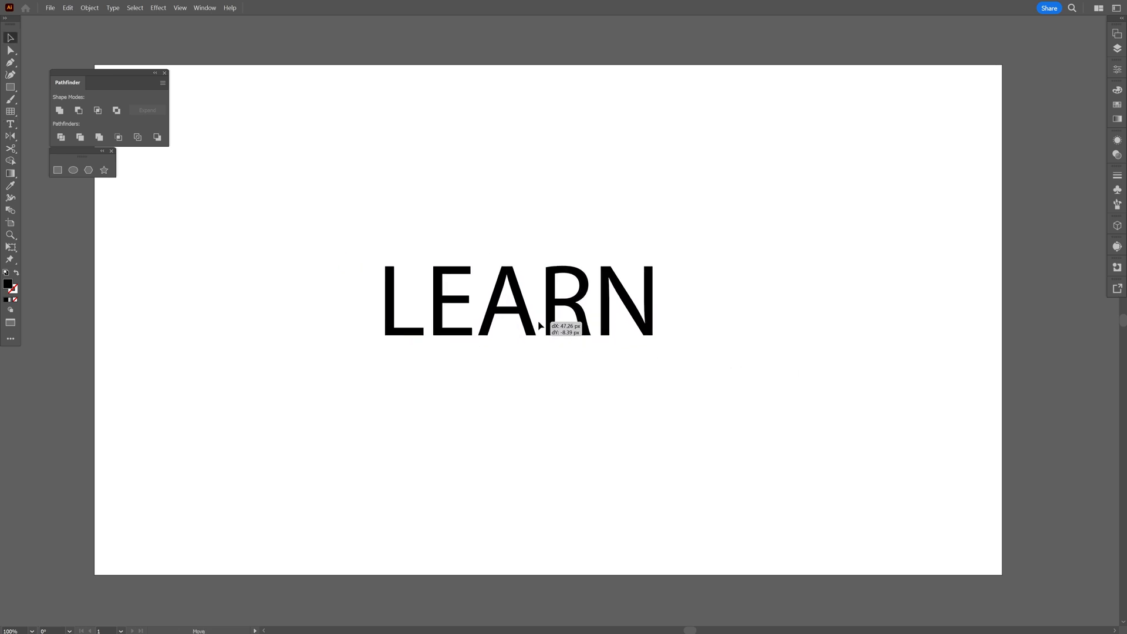
# Give LEARN Nexa Bold with tracking 200, create outlines and fill them light grey
pyautogui.click(518, 301)
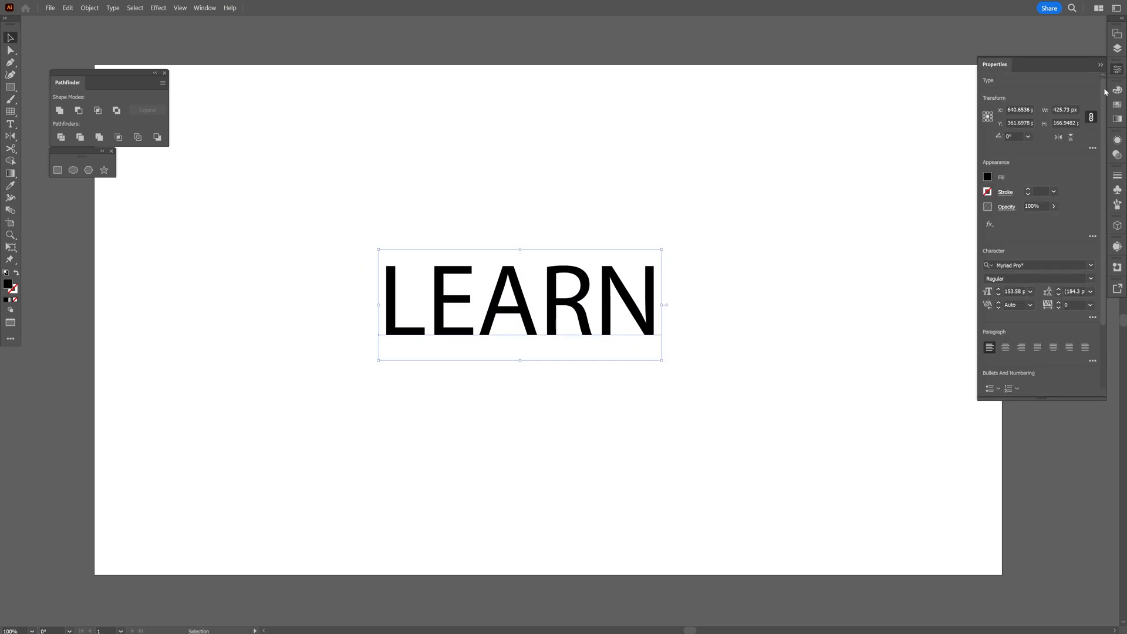
pyautogui.click(1090, 304)
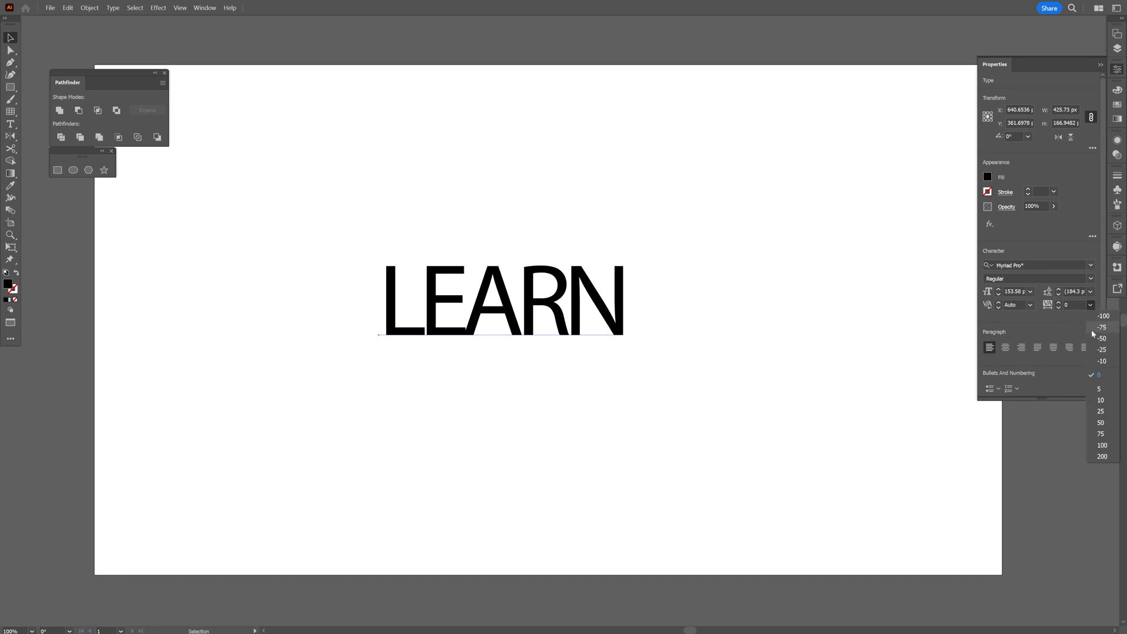
pyautogui.click(1102, 456)
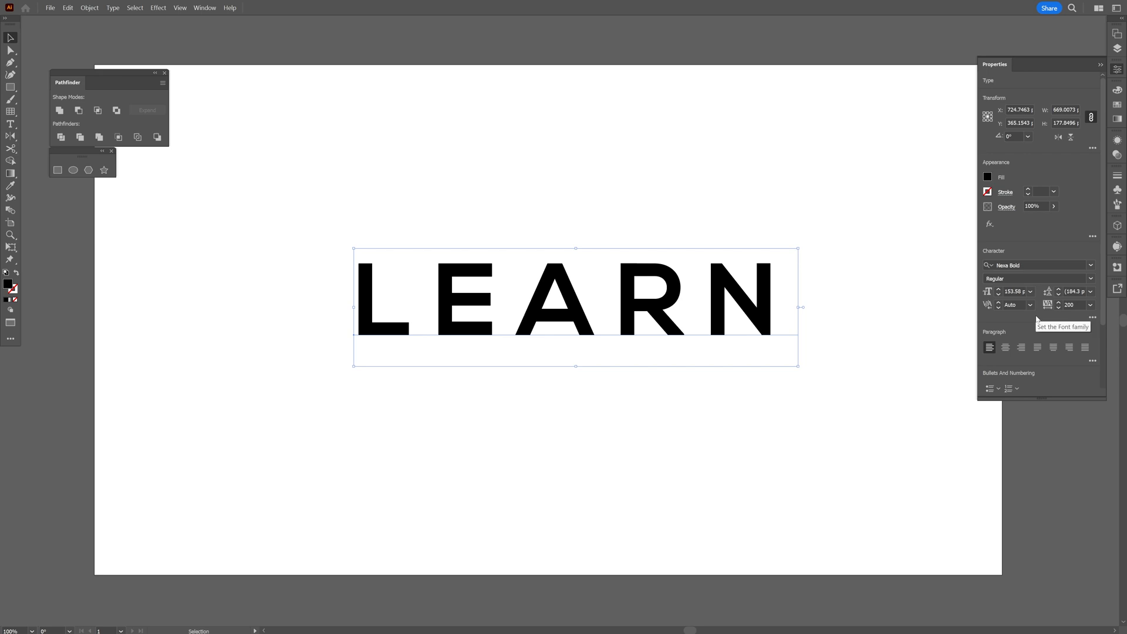
pyautogui.rightClick(562, 306)
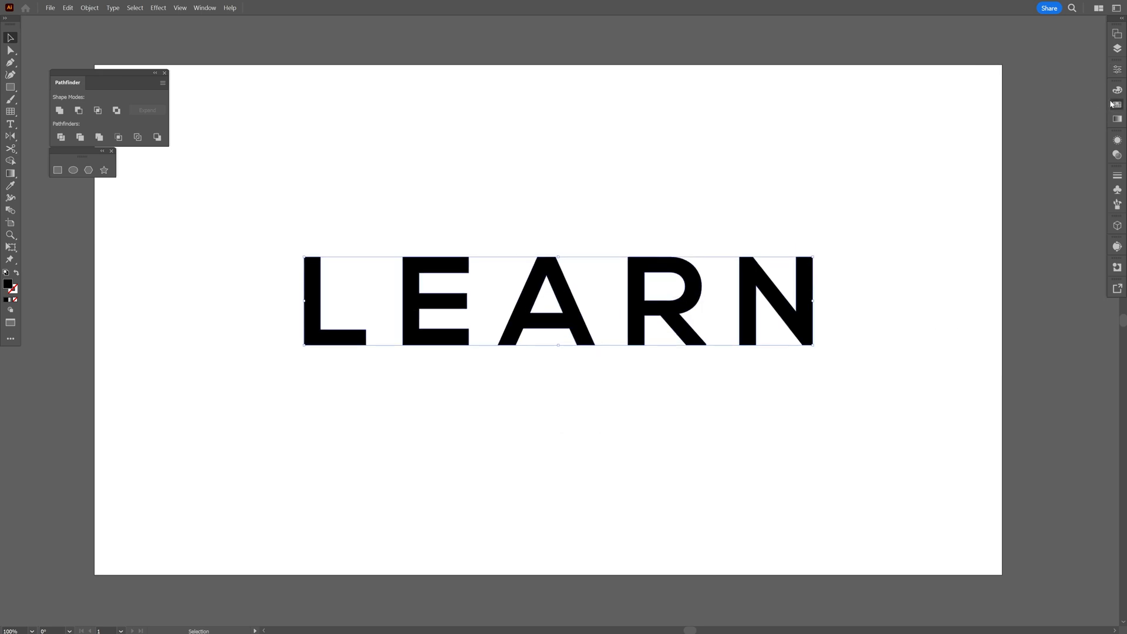
pyautogui.click(1051, 148)
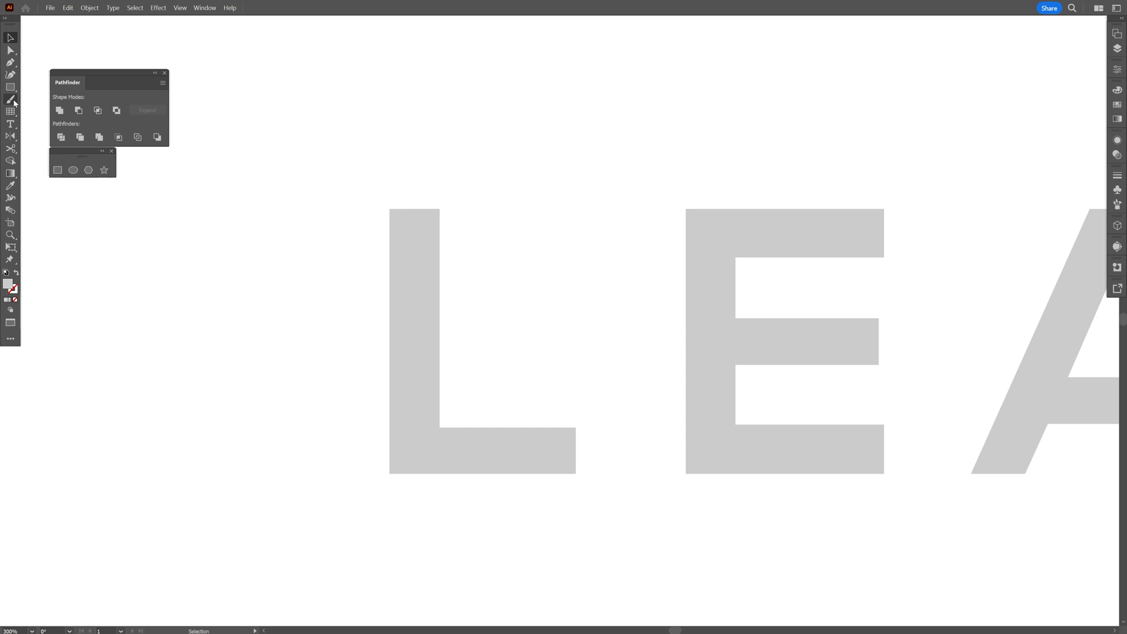
# Draw a rounded bubble outline around the grey L with the Paintbrush
pyautogui.click(11, 98)
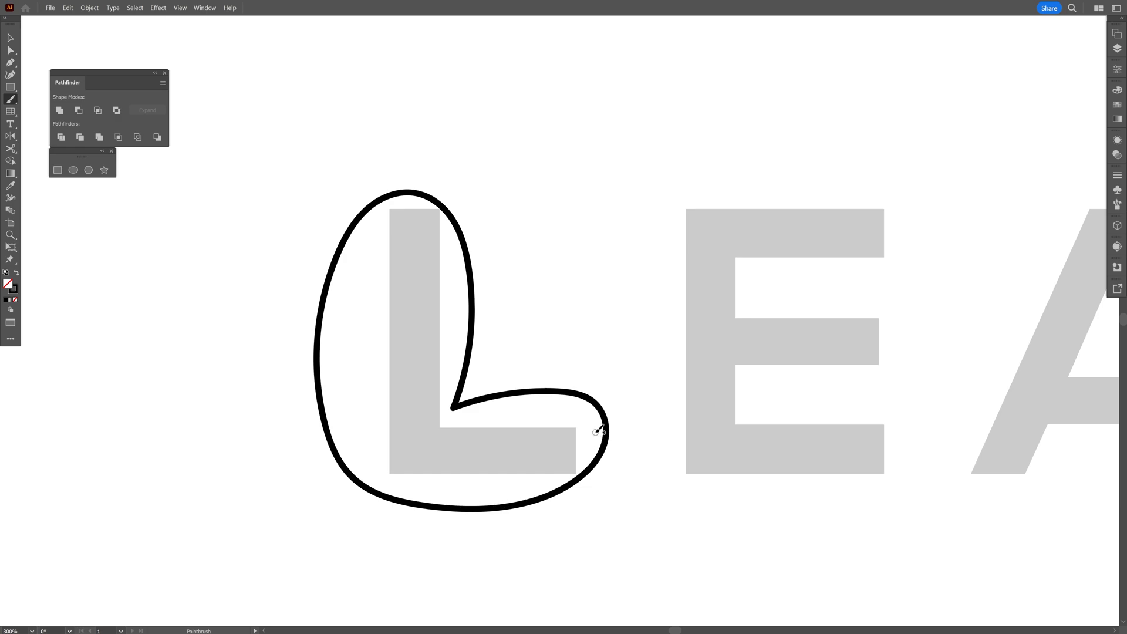
pyautogui.moveTo(11, 101)
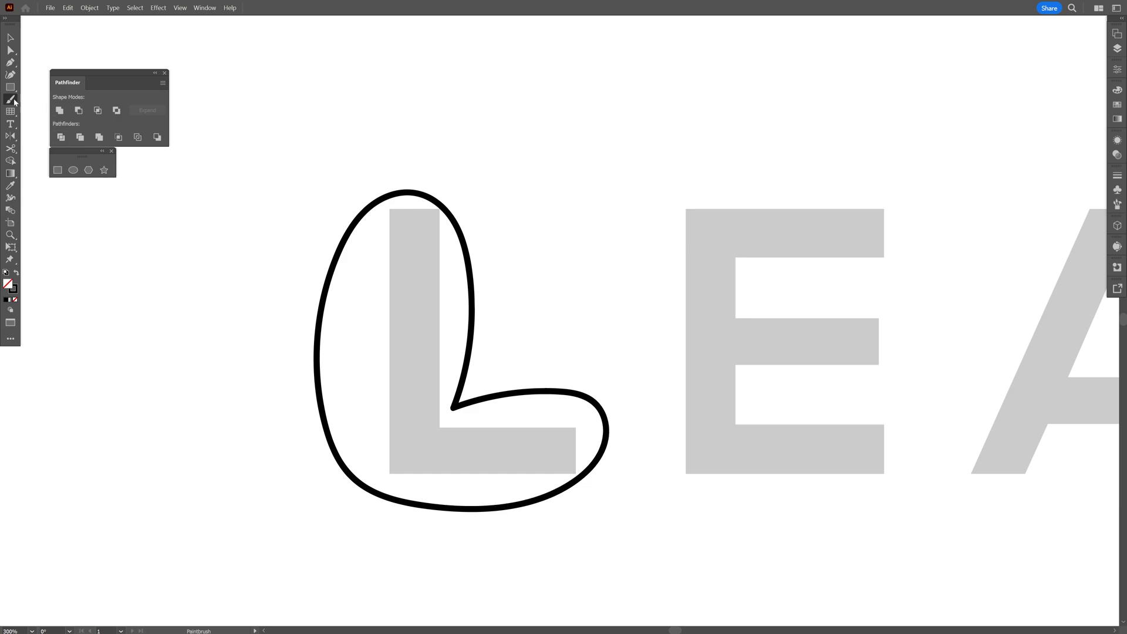
# Set the Paintbrush Fidelity to Smooth and paint bubble outlines around E and A
pyautogui.doubleClick(10, 100)
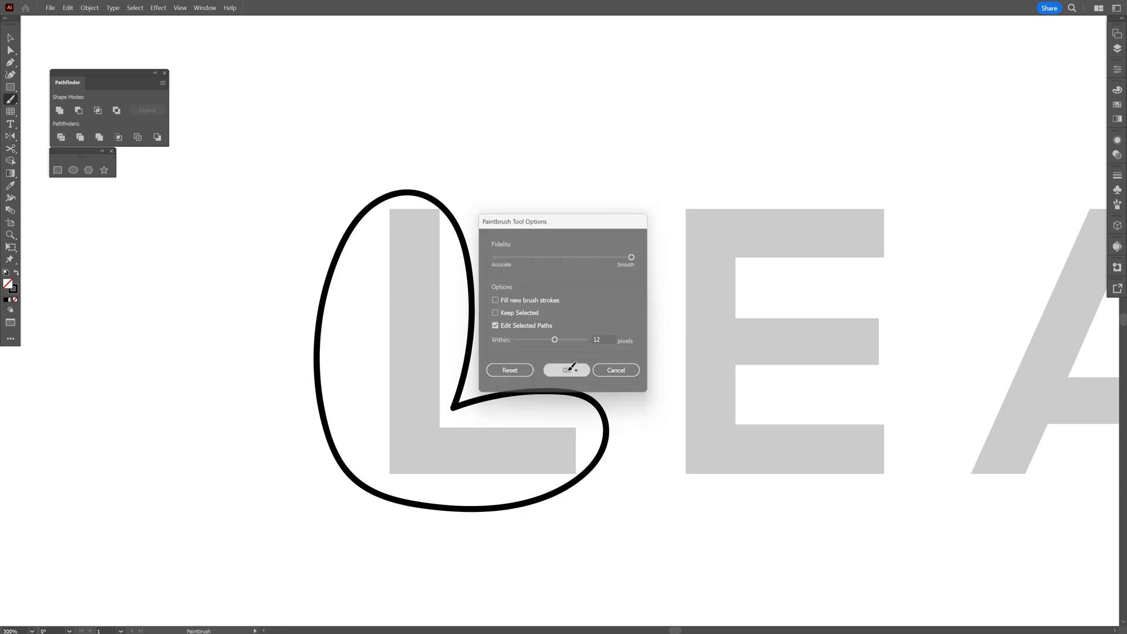
pyautogui.click(565, 369)
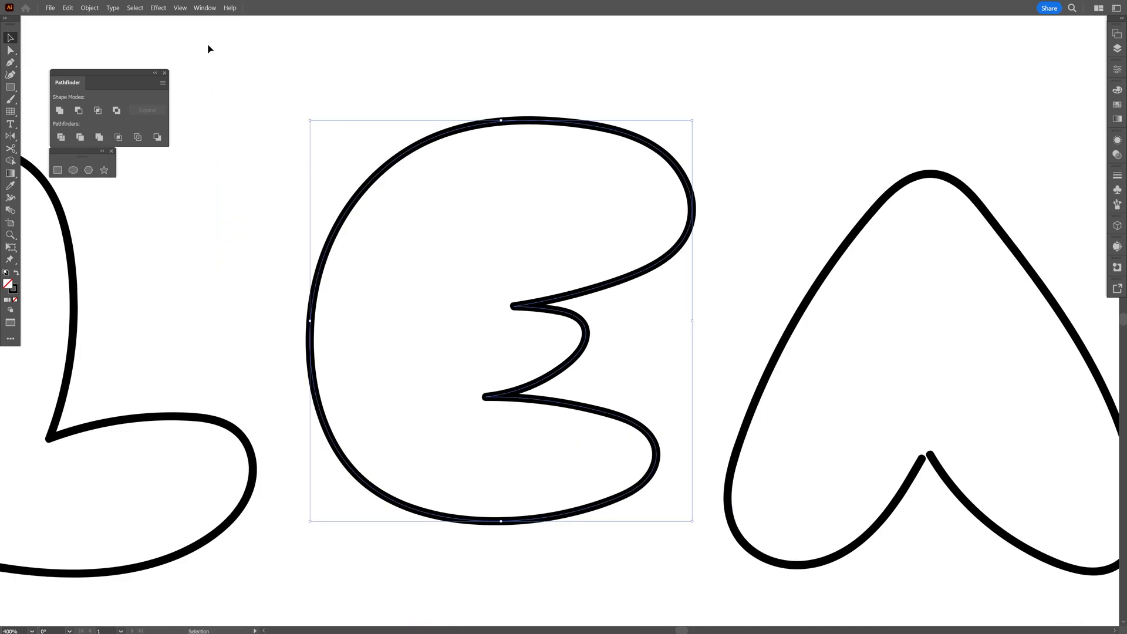
# Select the E outline with the Direct Selection tool to expose its anchor points
pyautogui.click(204, 7)
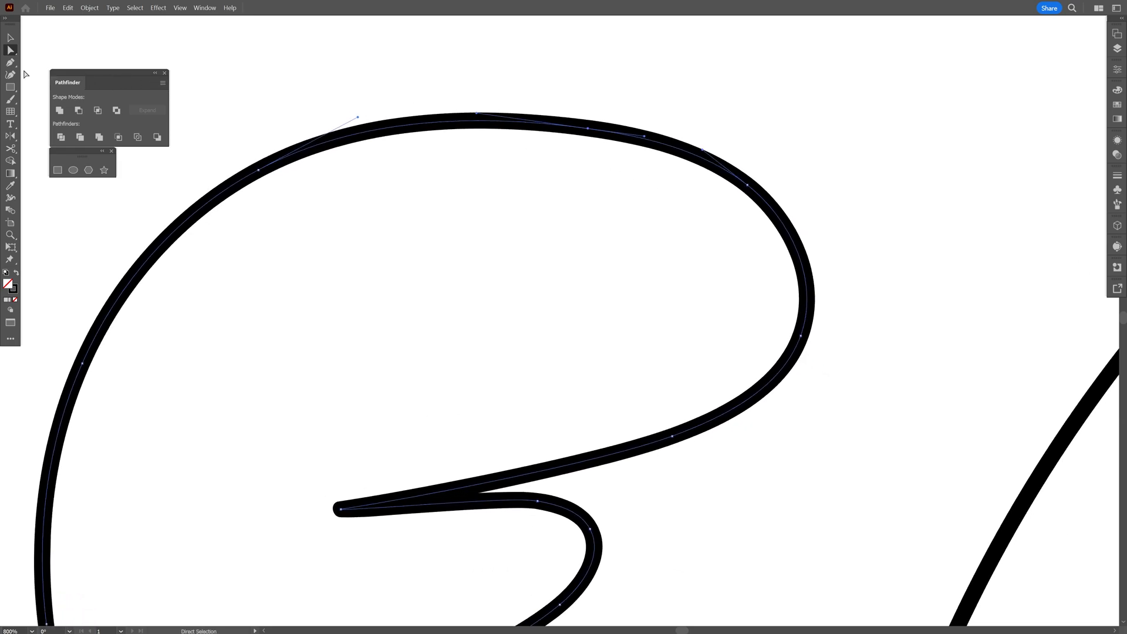
# Delete the surplus anchor points along the top curve of the E with the Delete Anchor Point tool
pyautogui.click(11, 61)
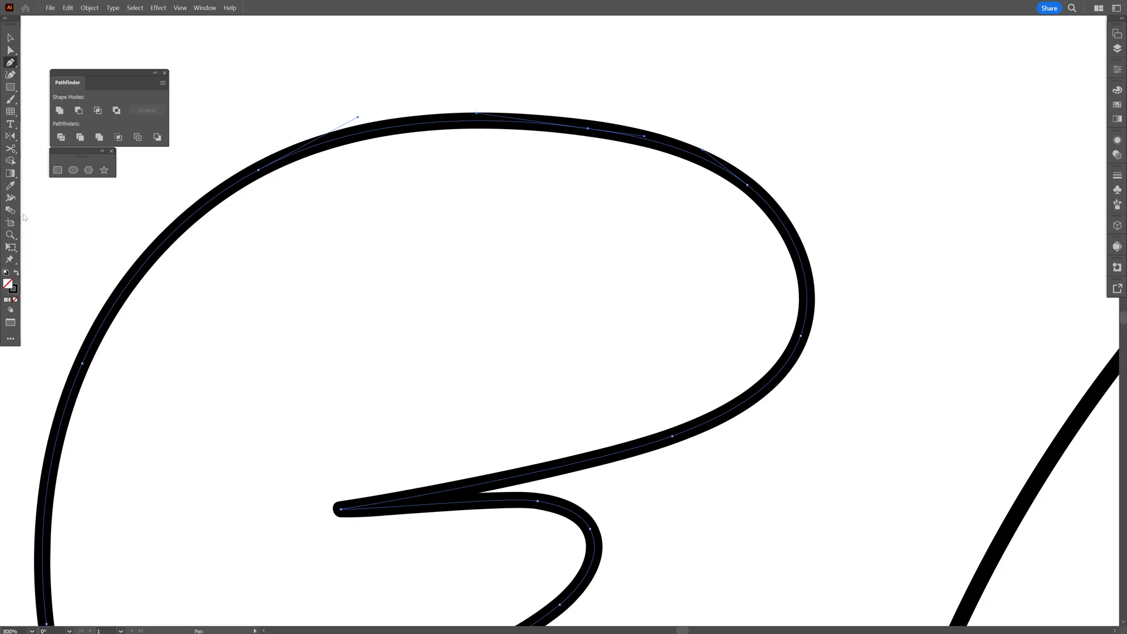
pyautogui.click(10, 338)
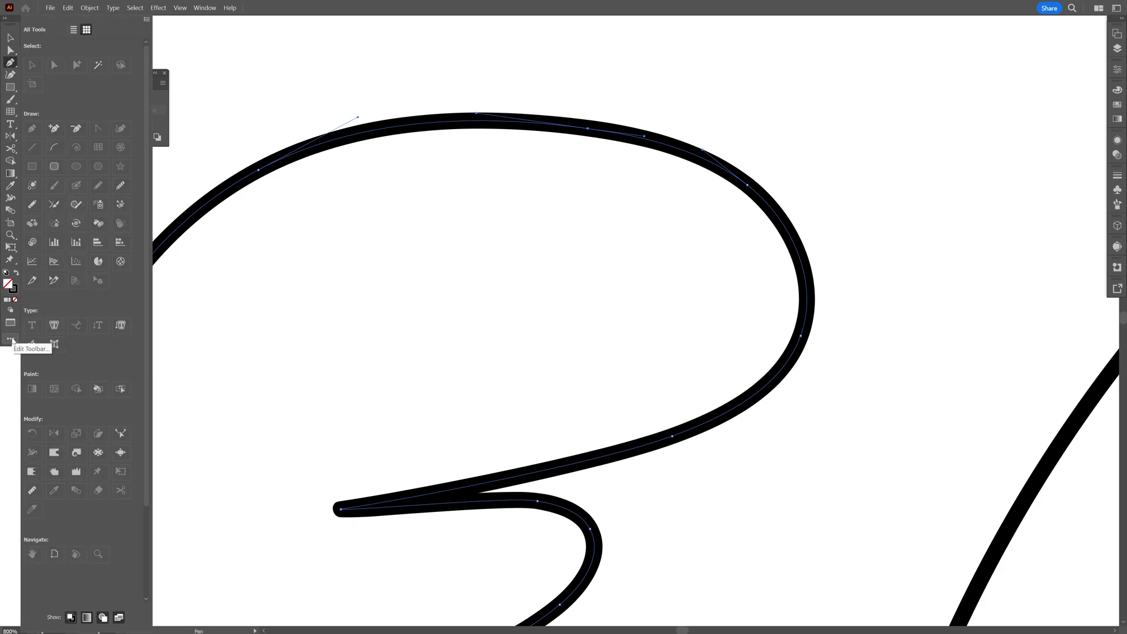
pyautogui.moveTo(77, 130)
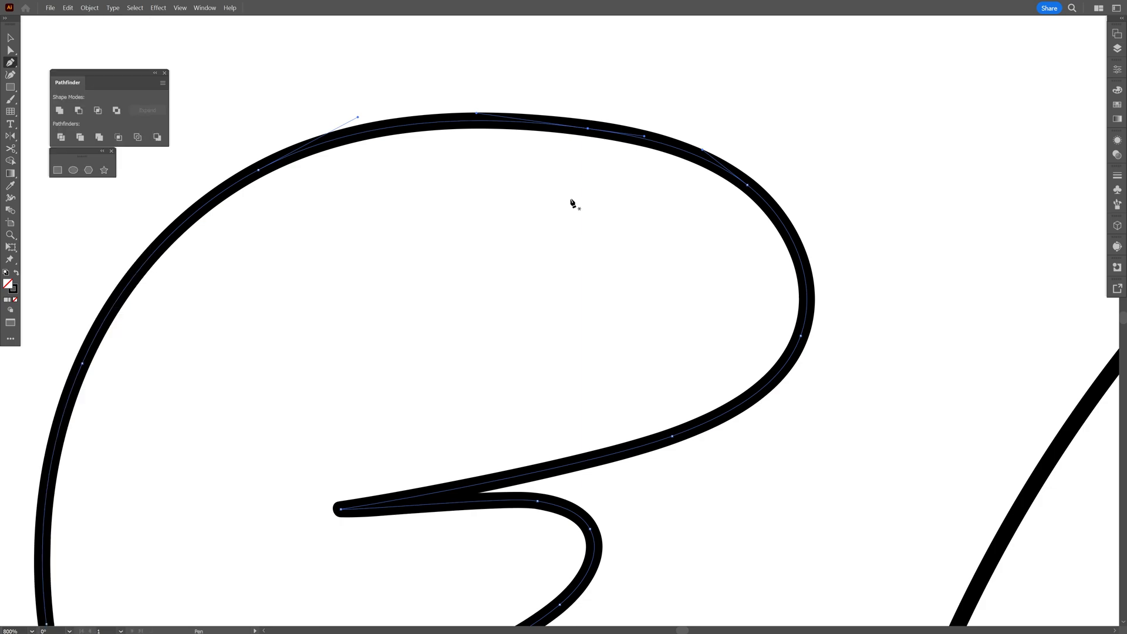
pyautogui.moveTo(639, 178)
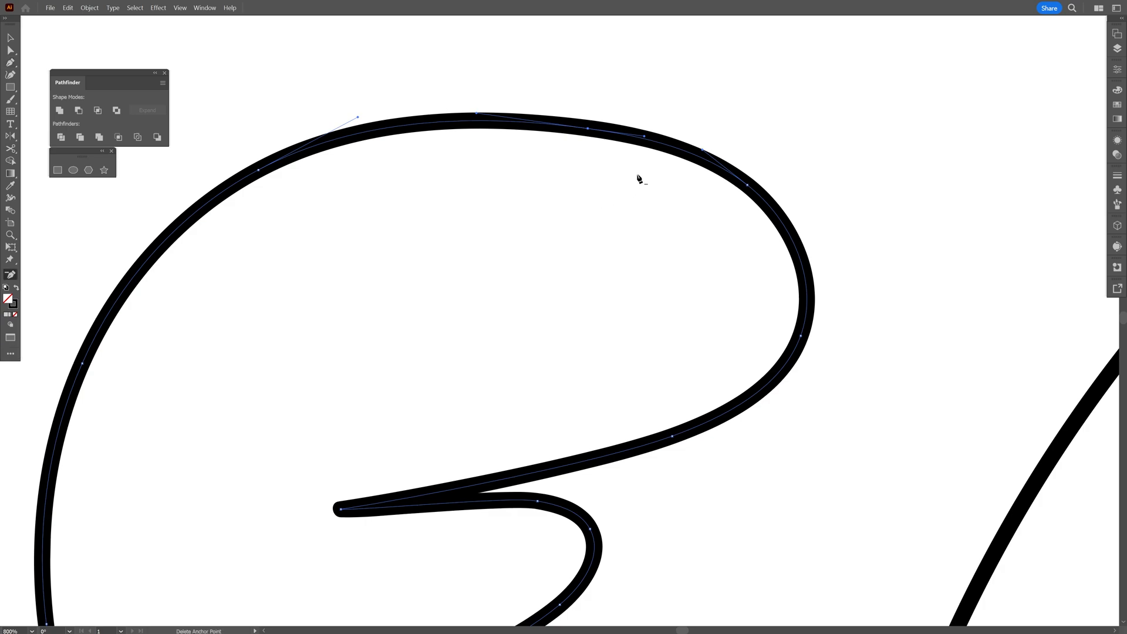
pyautogui.moveTo(588, 132)
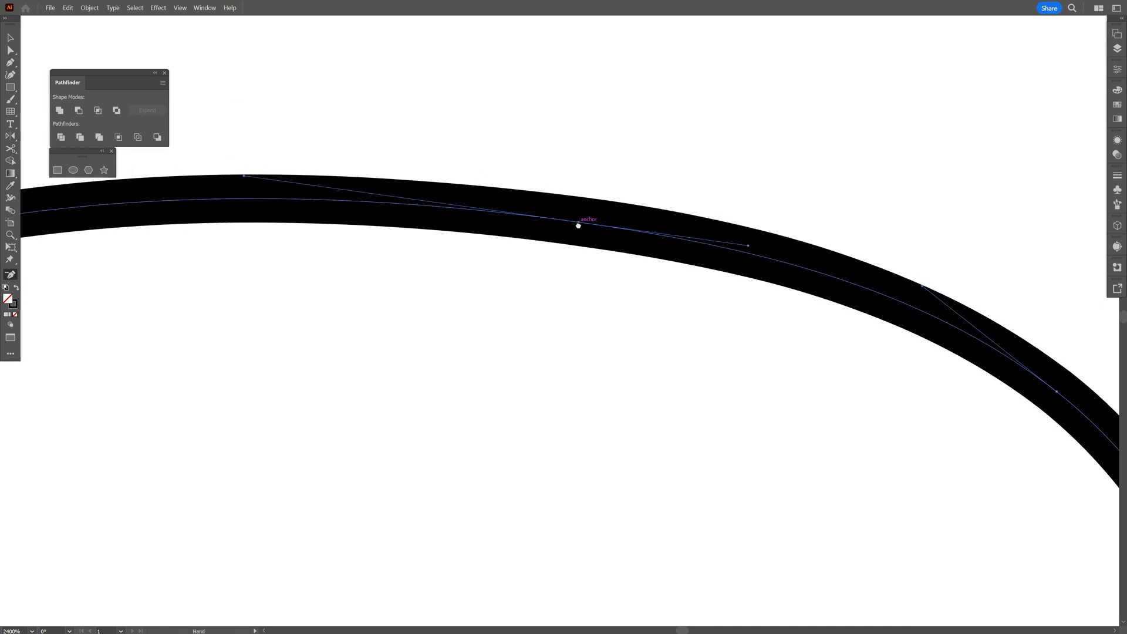
pyautogui.scroll(-3)
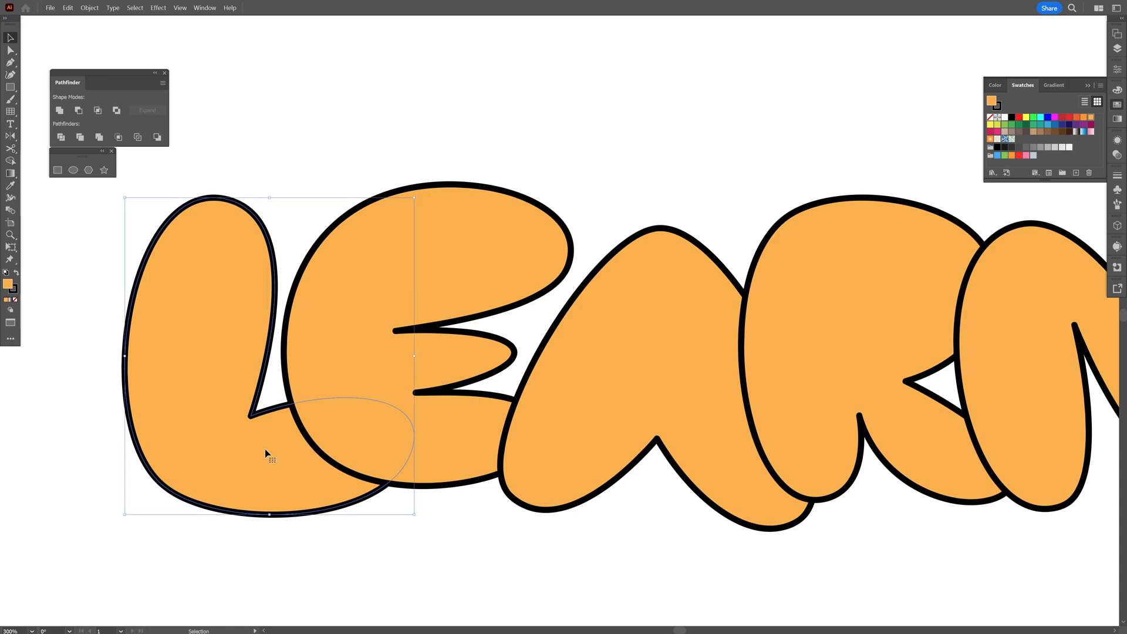
# Rearrange the stacking order of the orange L and A so the letters overlap
pyautogui.rightClick(270, 453)
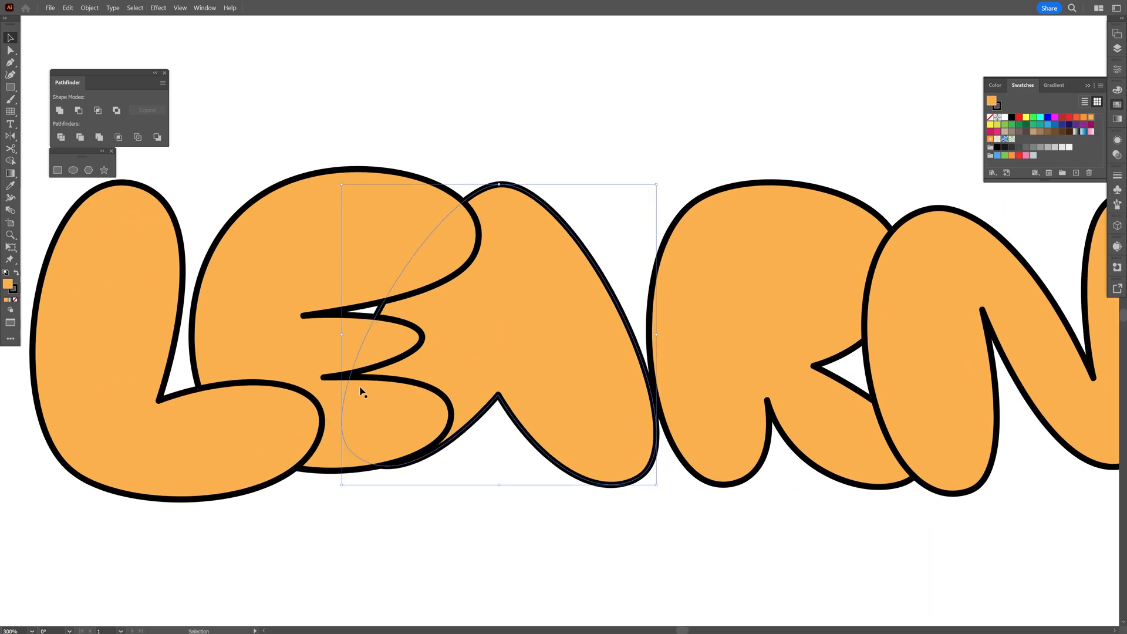
pyautogui.rightClick(362, 389)
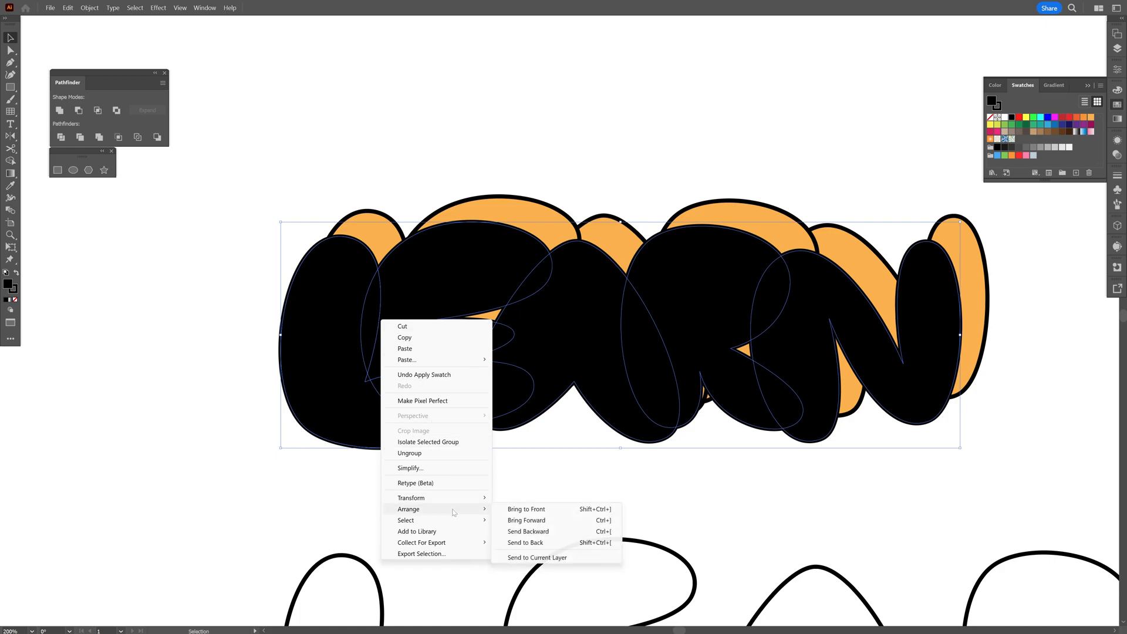
# Send the black copy to back, fill the outline copy magenta with no stroke and overlap its letters
pyautogui.click(523, 542)
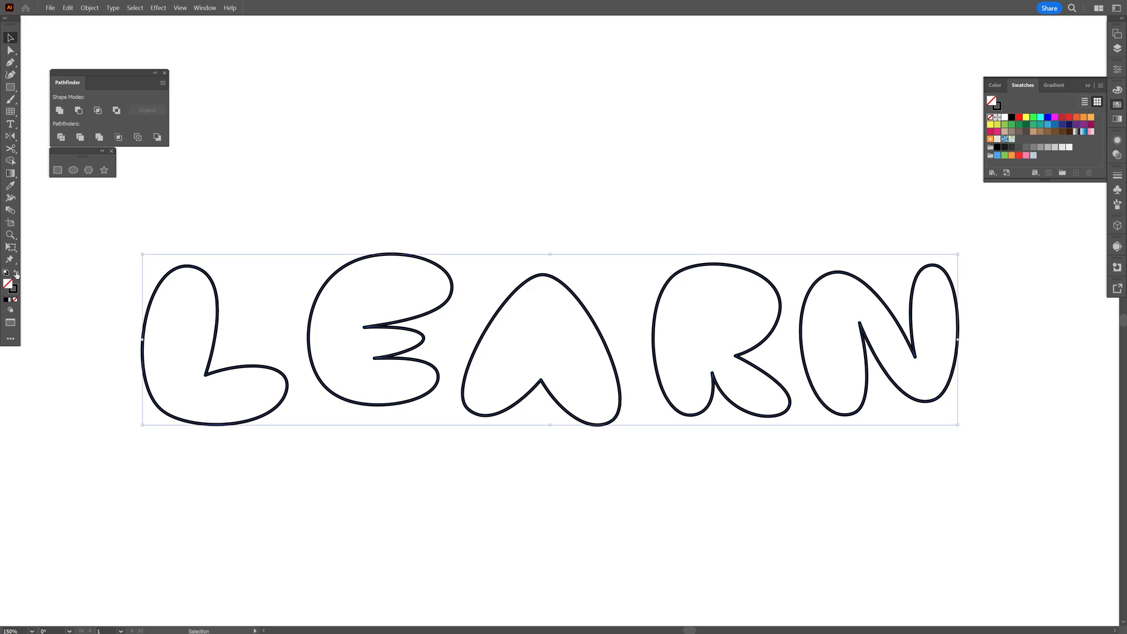
pyautogui.click(1011, 117)
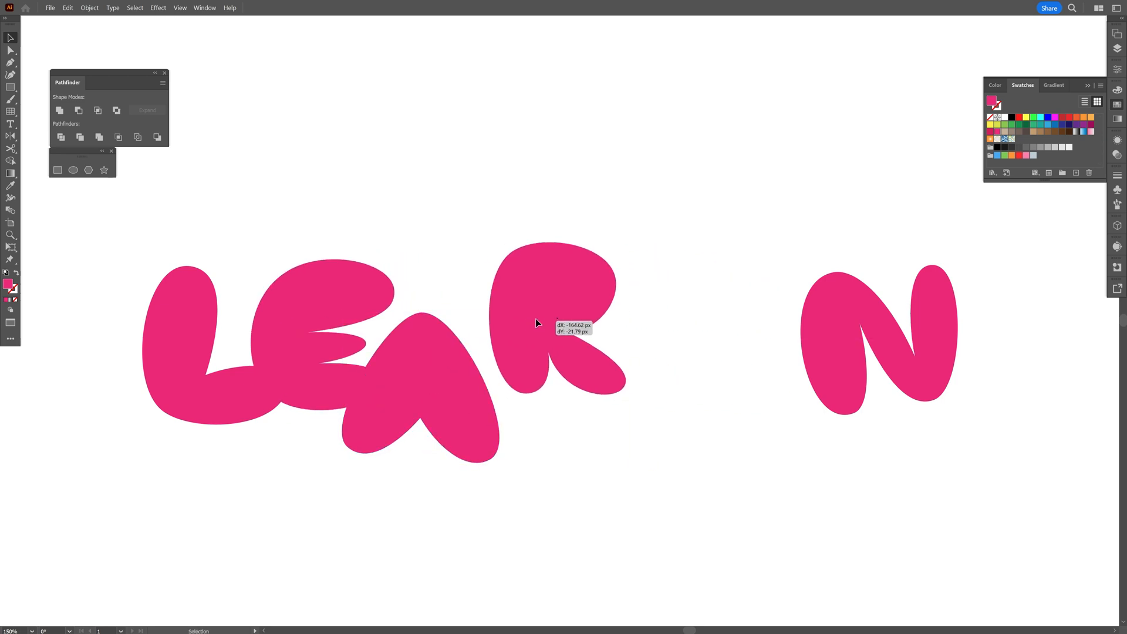
pyautogui.rightClick(535, 324)
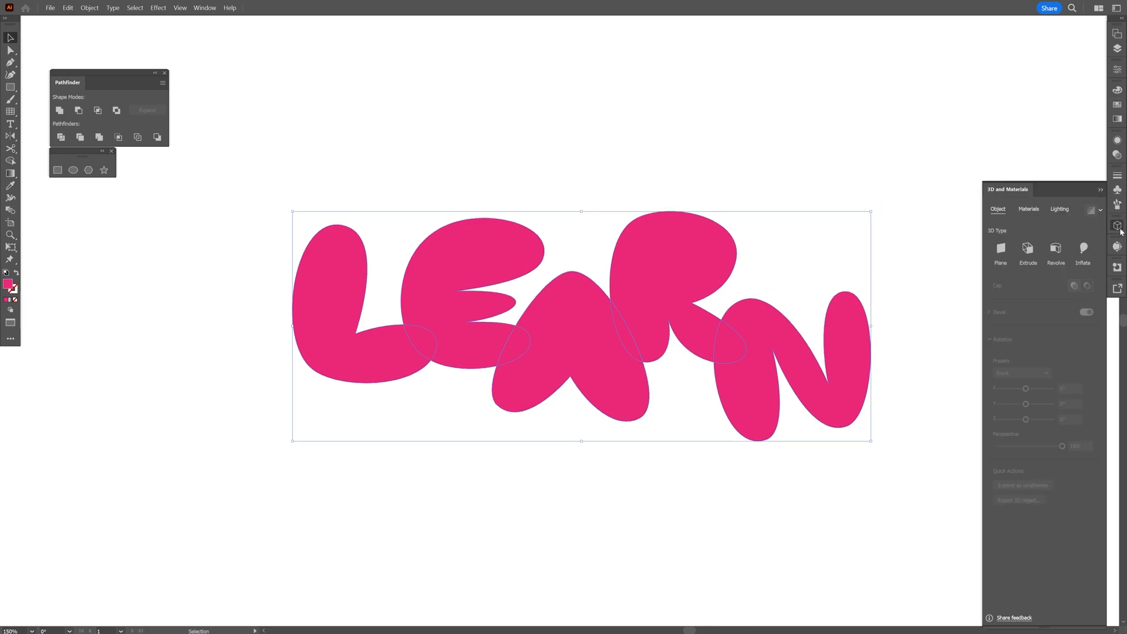
# Apply Inflate to the magenta letters with Inflate both sides ticked
pyautogui.click(1082, 248)
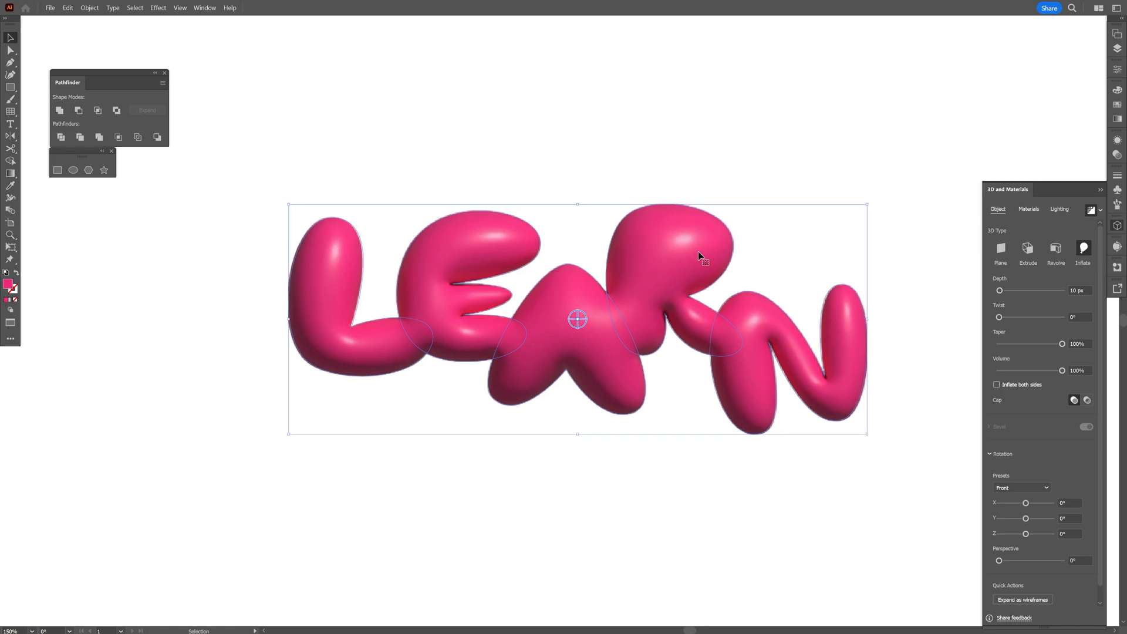
pyautogui.click(996, 385)
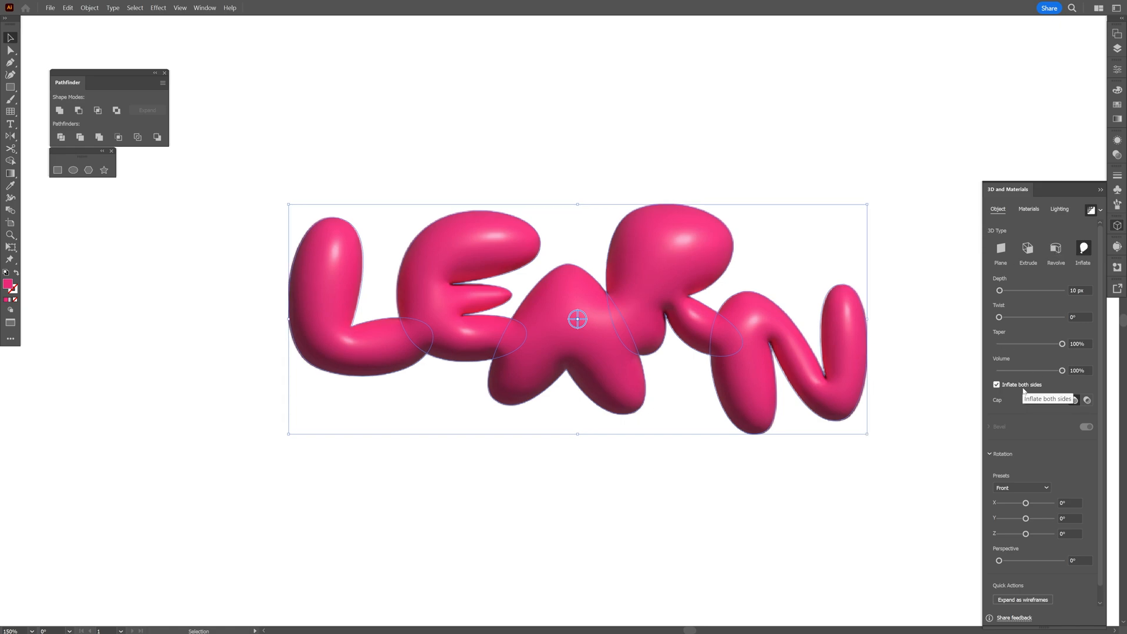